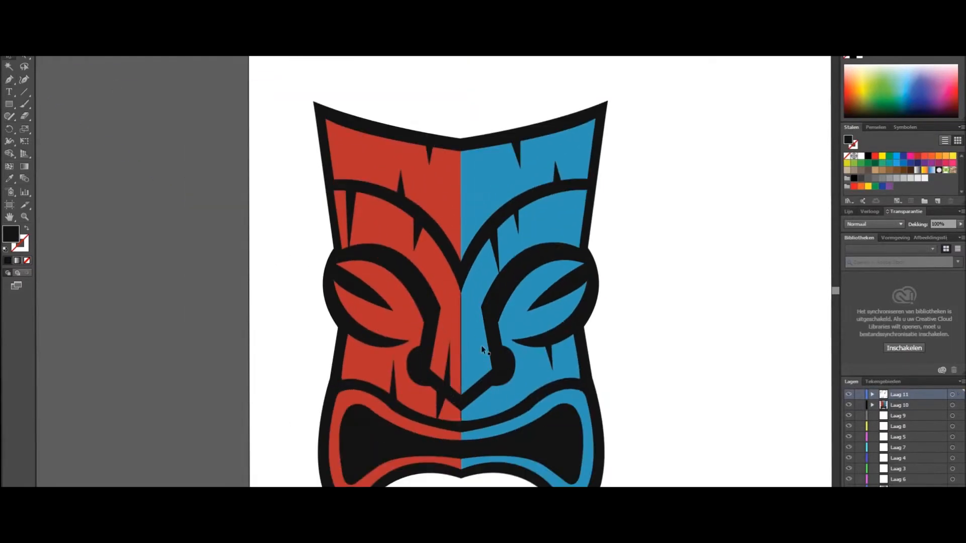
pyautogui.scroll(-3)
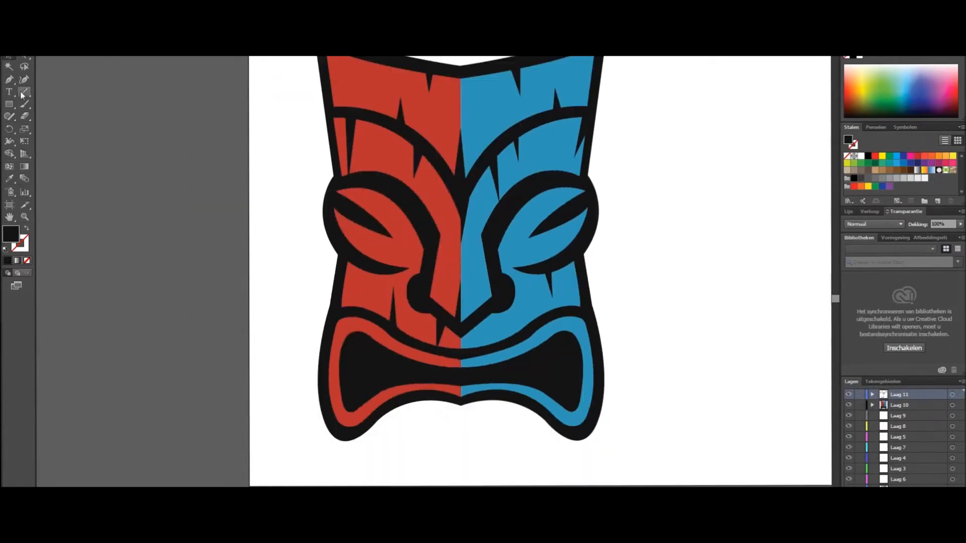